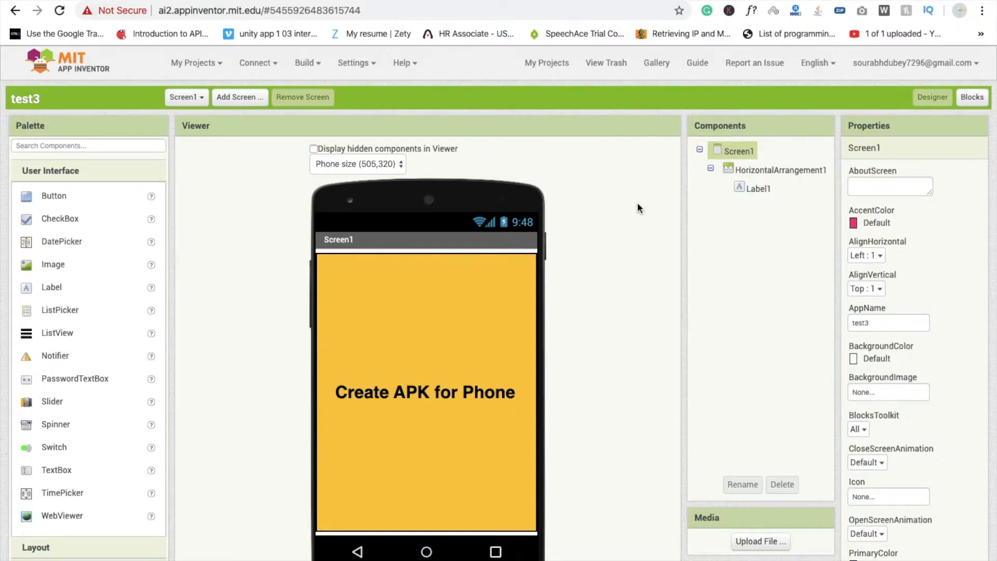
{"action": "mouse_move", "coordinate": [290, 299]}
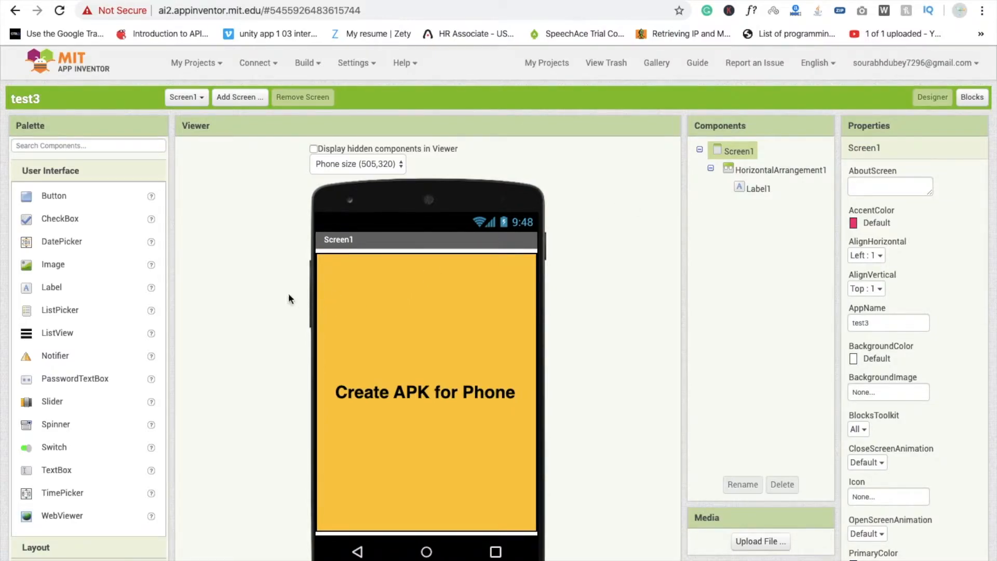
{"action": "mouse_move", "coordinate": [266, 276]}
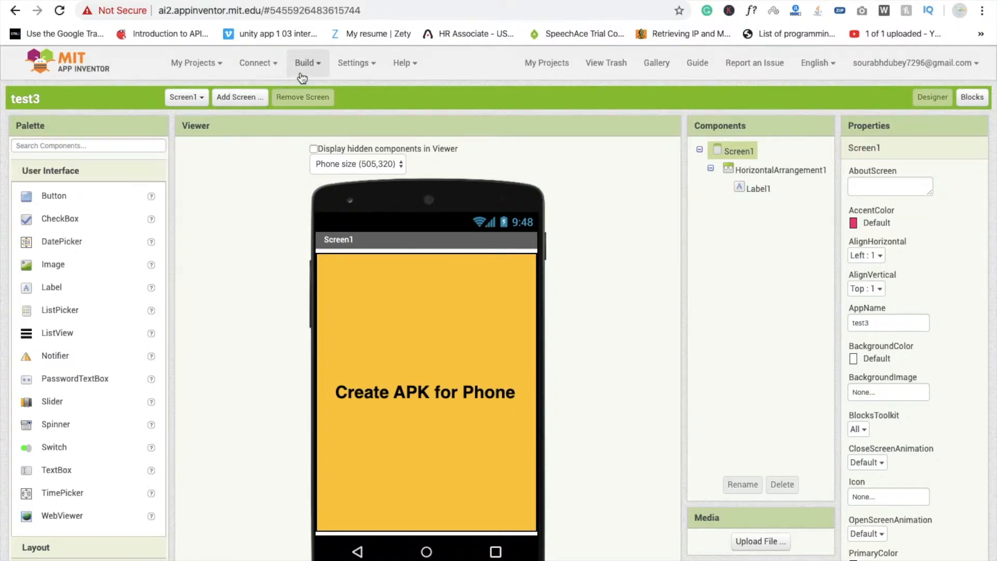
Step: Build test3 via Build > App (save .apk to my computer)
{"action": "left_click", "coordinate": [308, 62]}
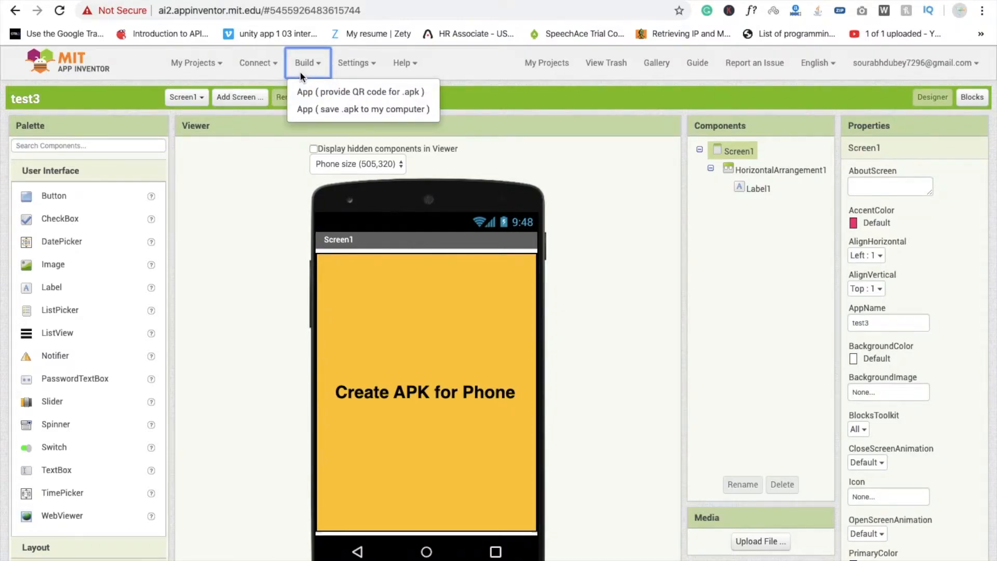
{"action": "mouse_move", "coordinate": [363, 109]}
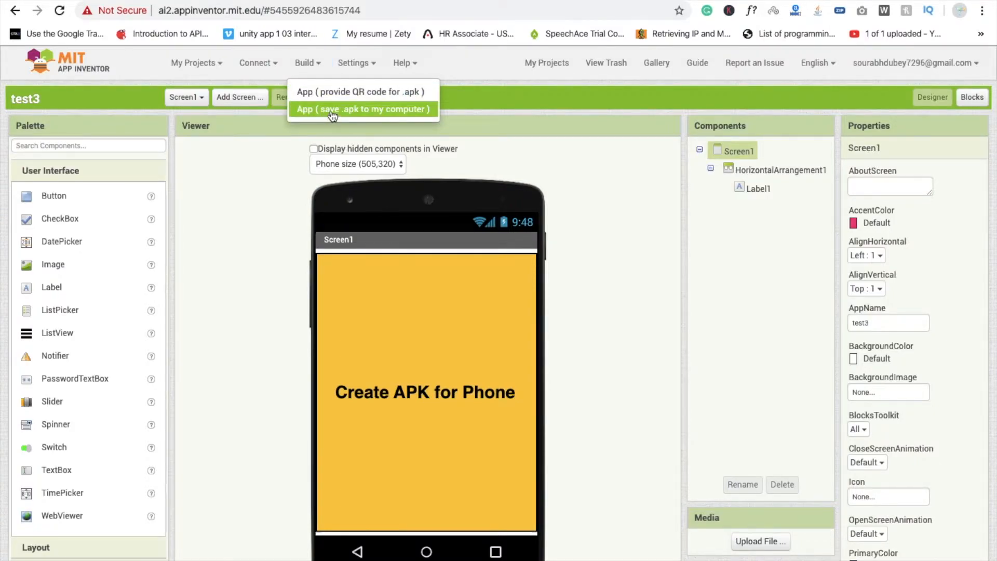
{"action": "left_click", "coordinate": [364, 109]}
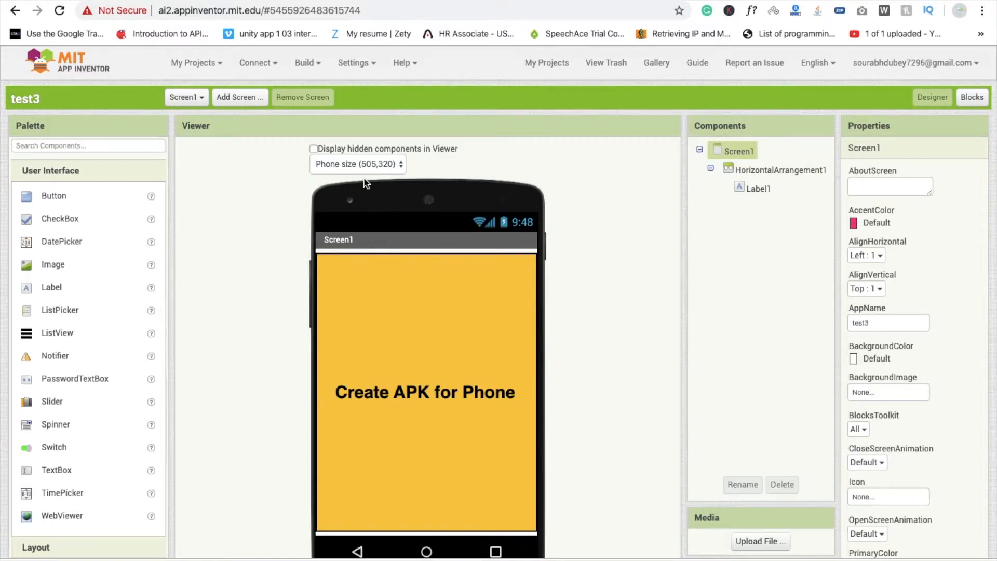
{"action": "left_click", "coordinate": [308, 62]}
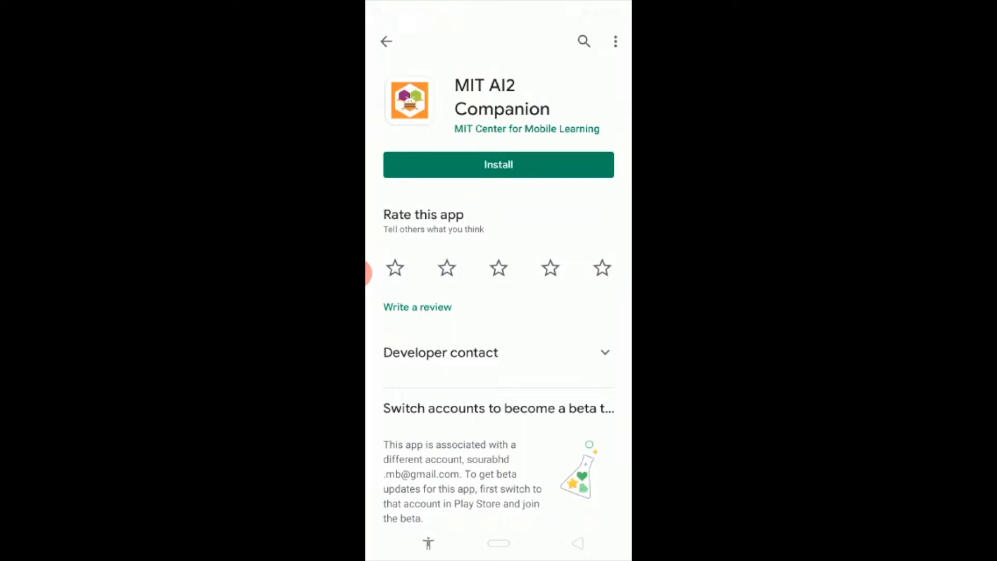
Step: Install MIT AI2 Companion from the Play Store and launch it
{"action": "left_click", "coordinate": [498, 164]}
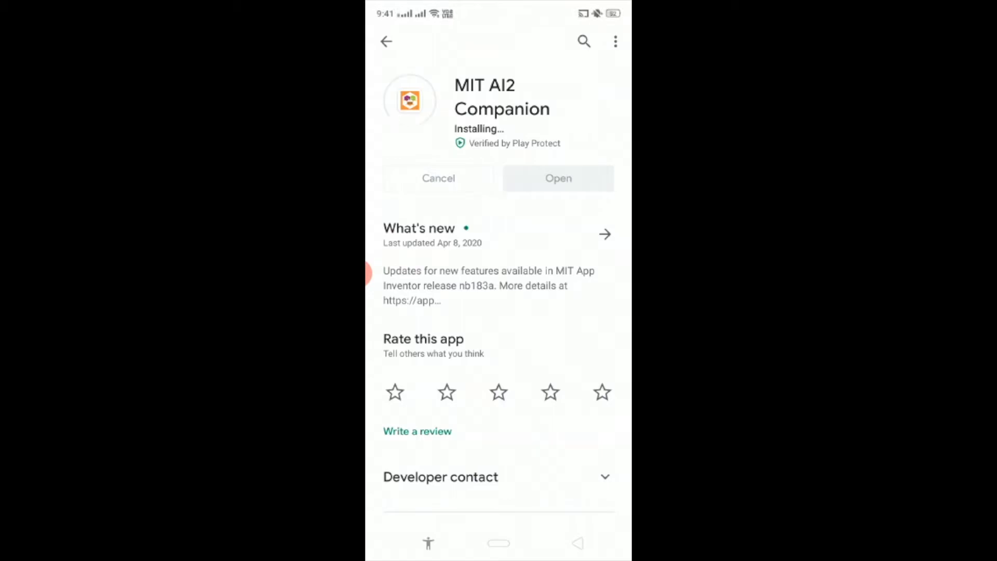
{"action": "left_click", "coordinate": [557, 177]}
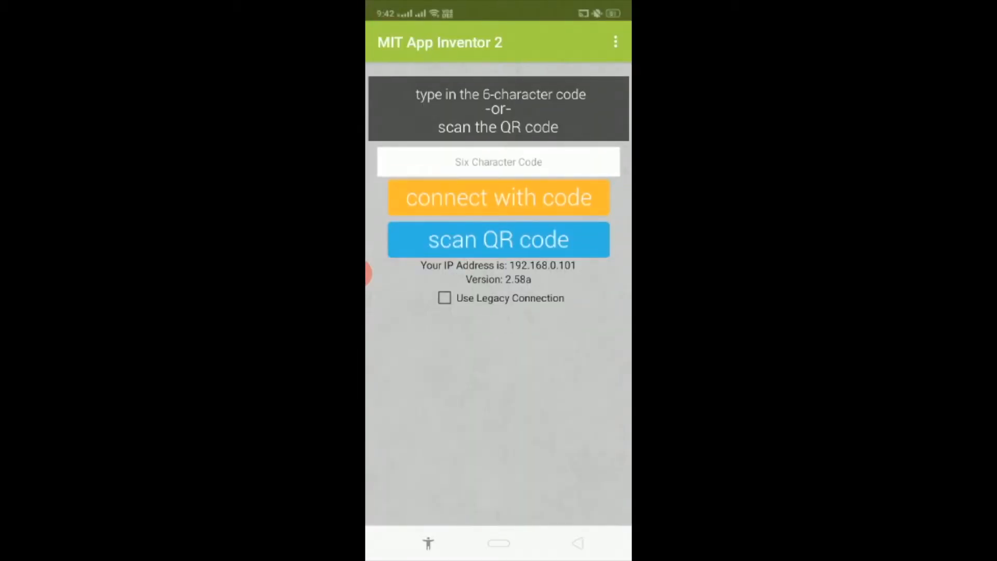
Step: Scan the build QR code so test3.apk starts downloading from ai2.appinventor.mit.edu
{"action": "left_click", "coordinate": [498, 239]}
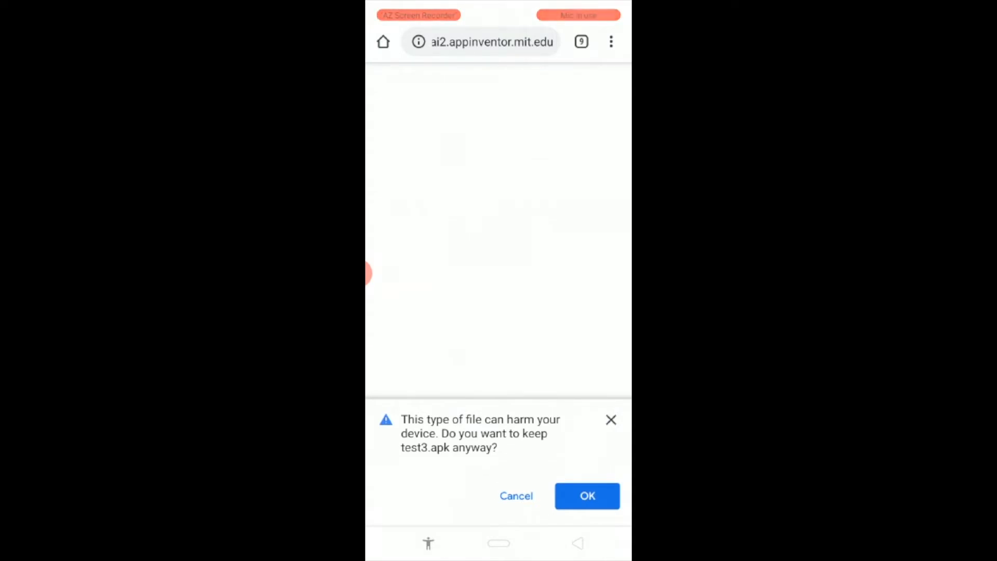
Step: Keep test3.apk despite the harmful-file warning and launch its installation
{"action": "left_click", "coordinate": [586, 495]}
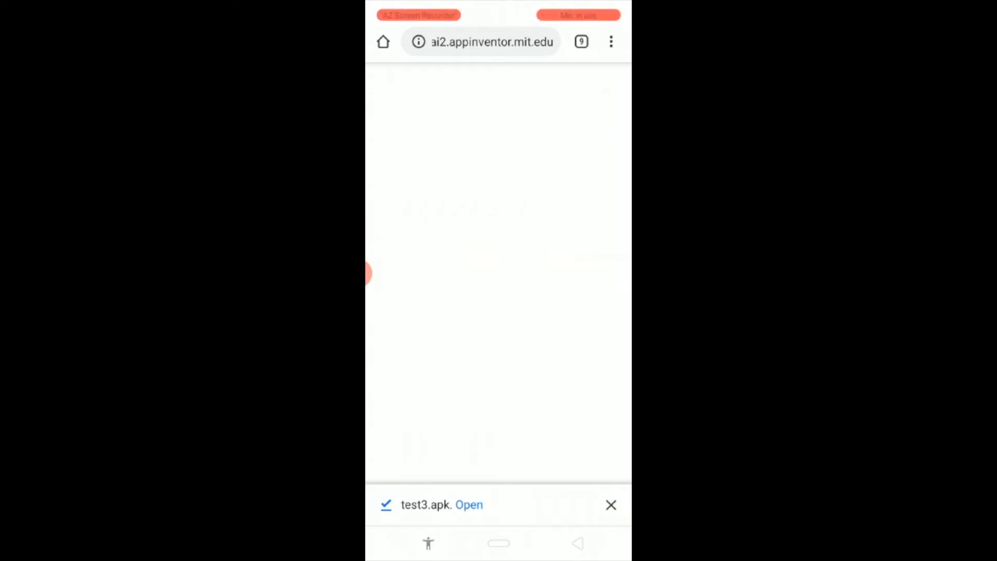
{"action": "left_click", "coordinate": [469, 505]}
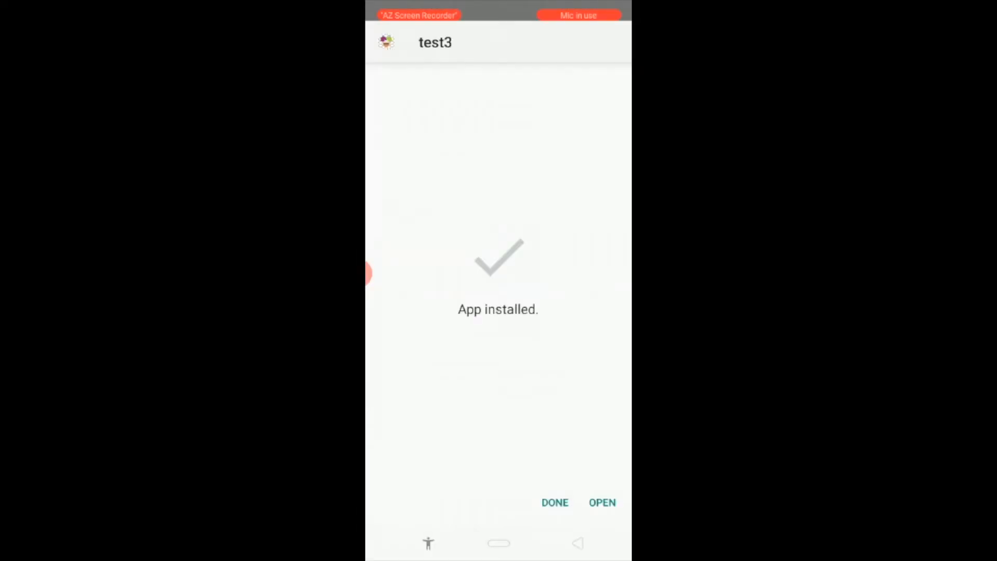